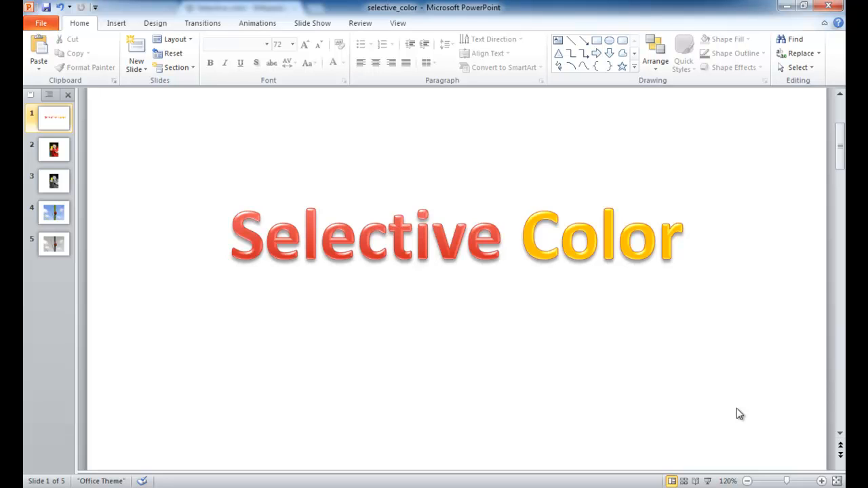
Preview the referee and ladybug example slides, ending on the grey photo with the red ladybug
click(53, 148)
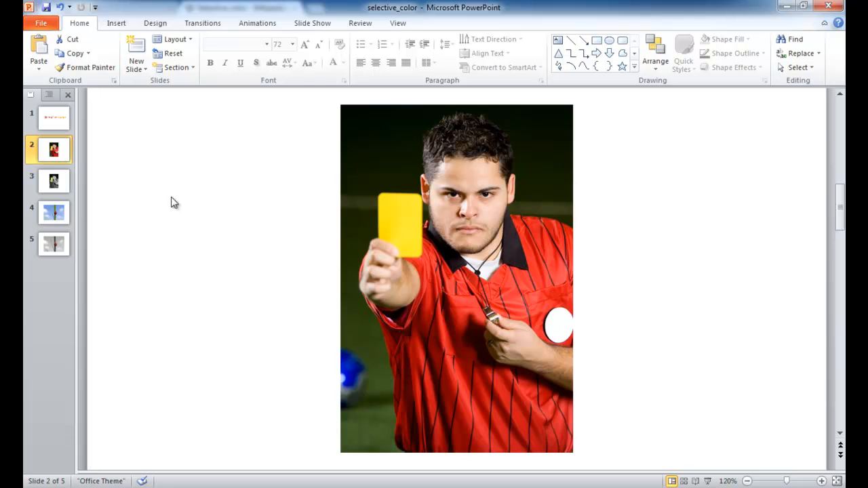
mouse_move(388, 224)
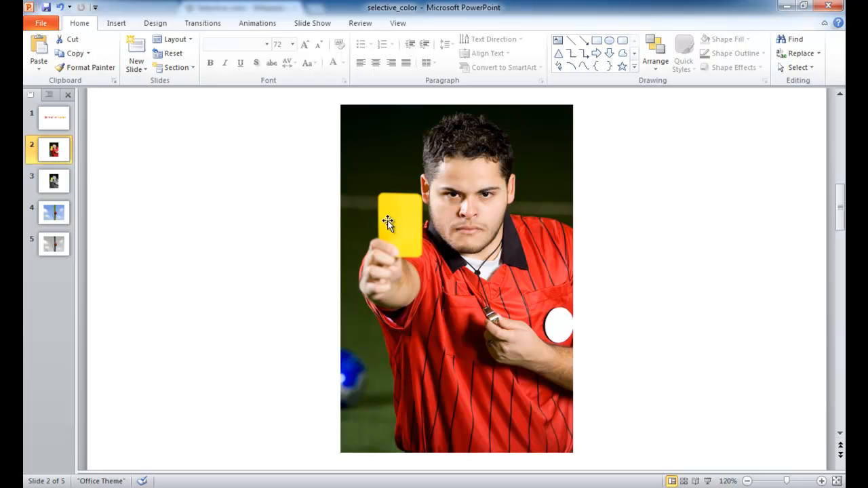
mouse_move(393, 228)
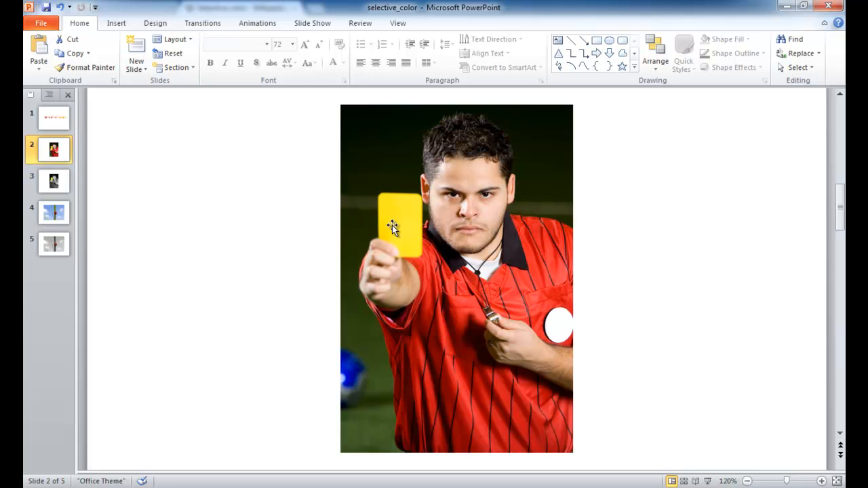
mouse_move(404, 200)
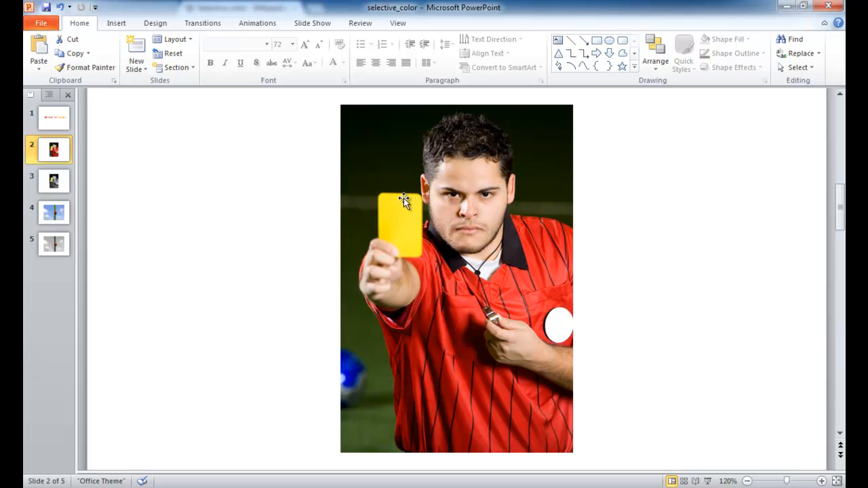
click(53, 182)
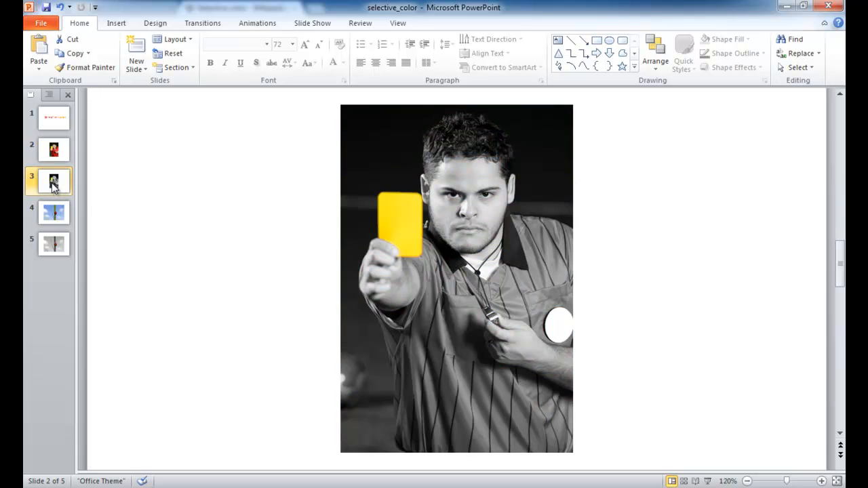
click(54, 181)
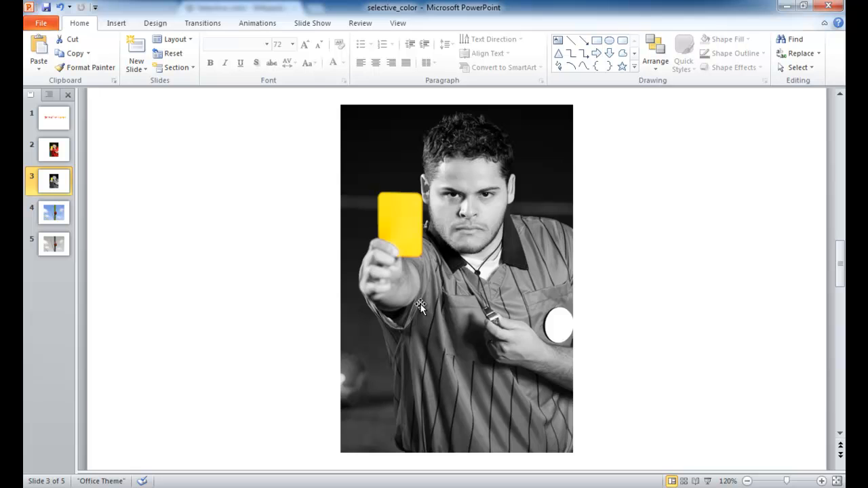
click(54, 211)
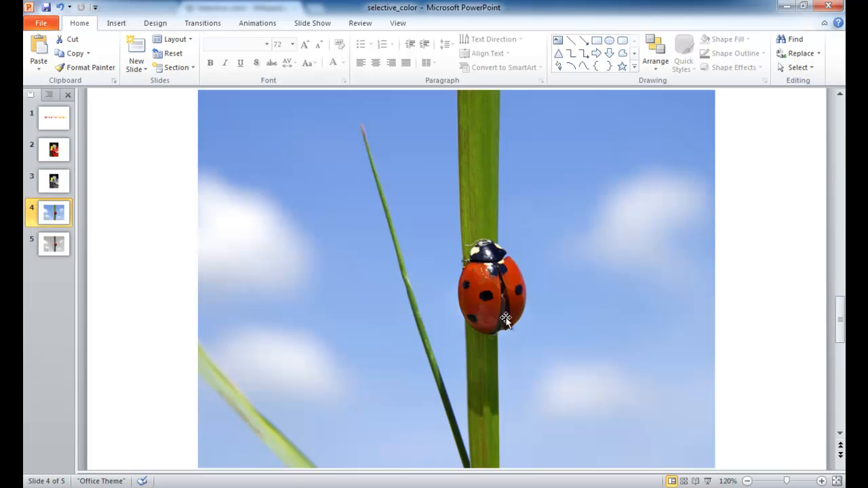
mouse_move(482, 295)
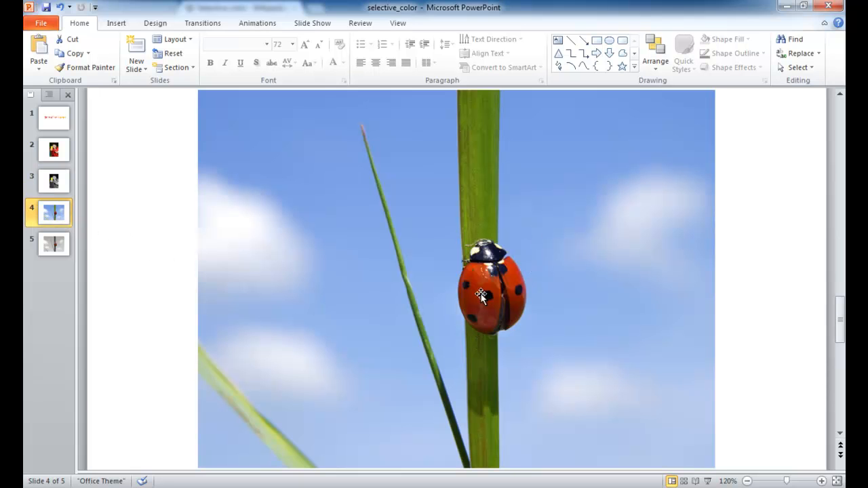
mouse_move(54, 244)
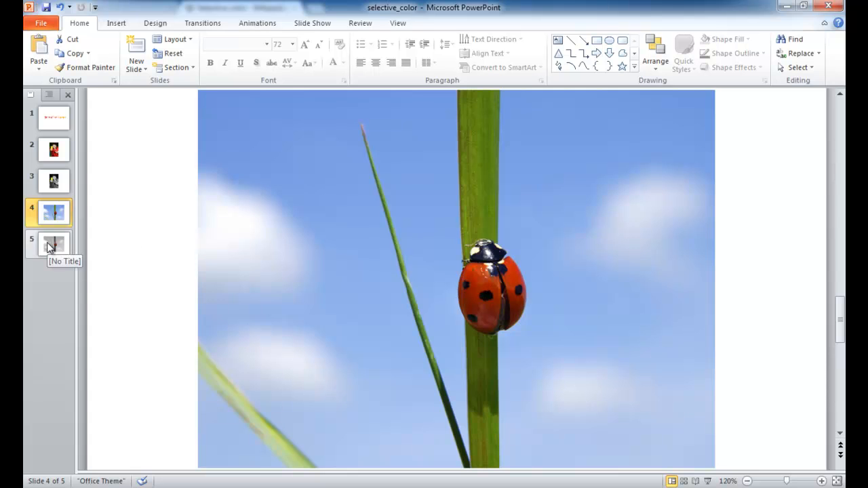
click(54, 244)
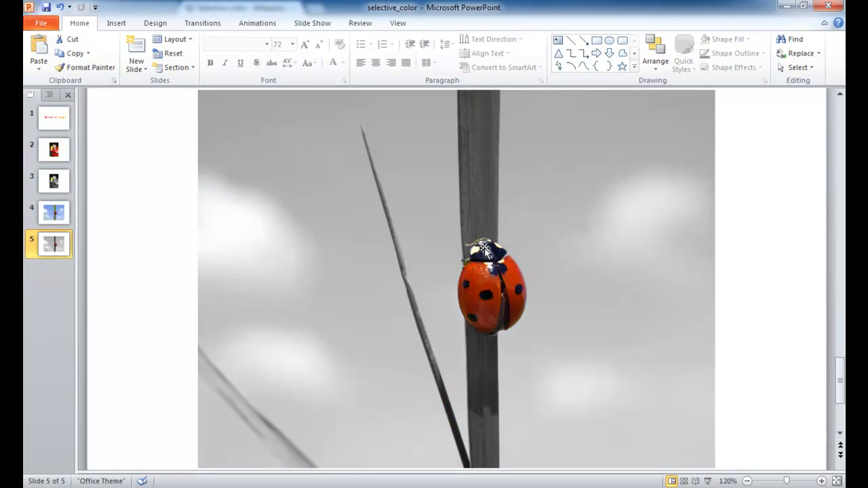
mouse_move(396, 195)
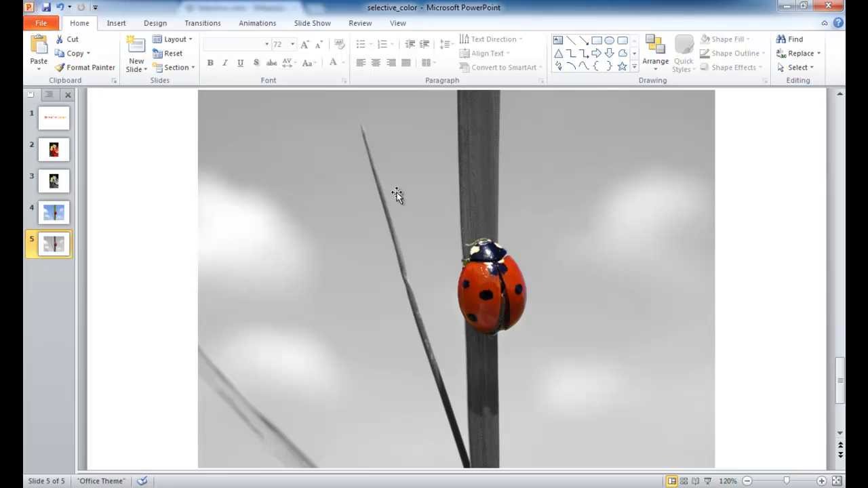
mouse_move(535, 203)
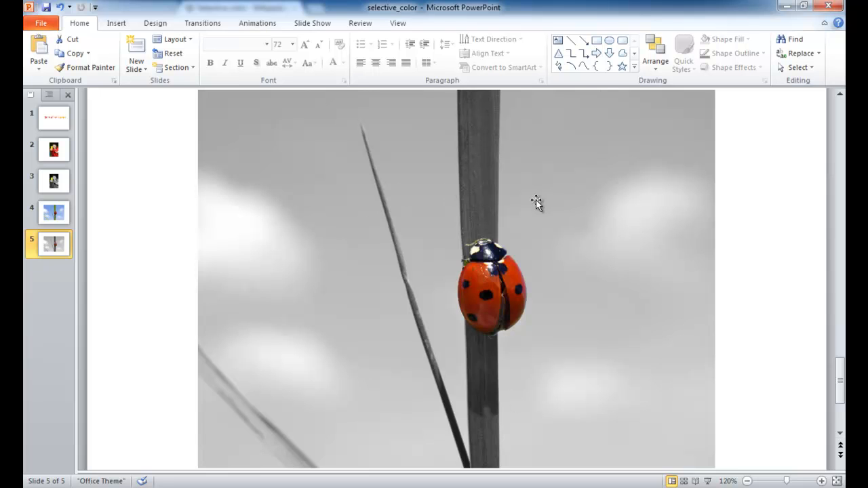
mouse_move(404, 278)
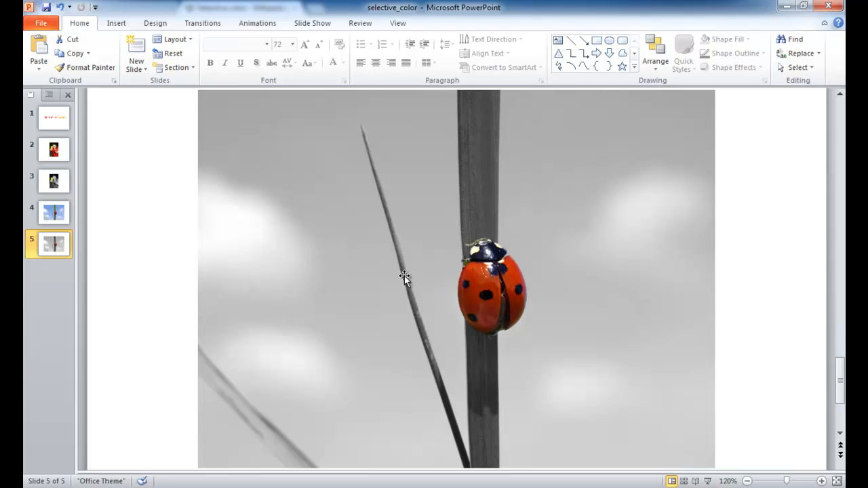
mouse_move(317, 253)
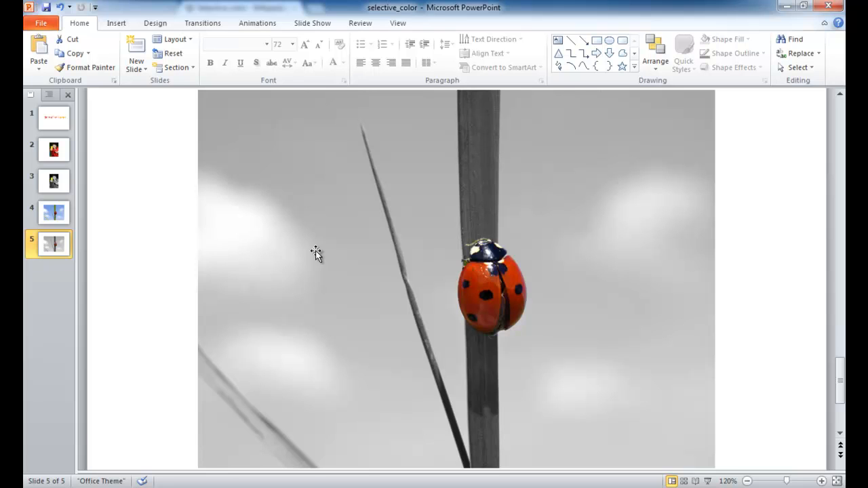
mouse_move(373, 252)
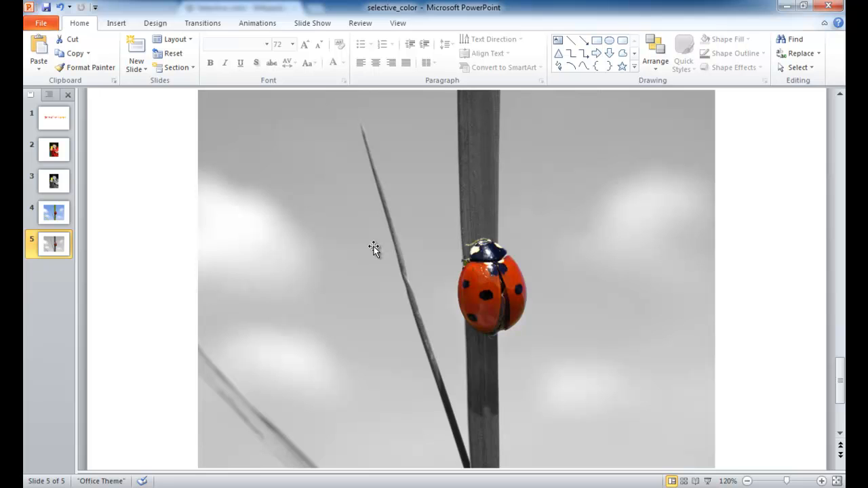
mouse_move(169, 211)
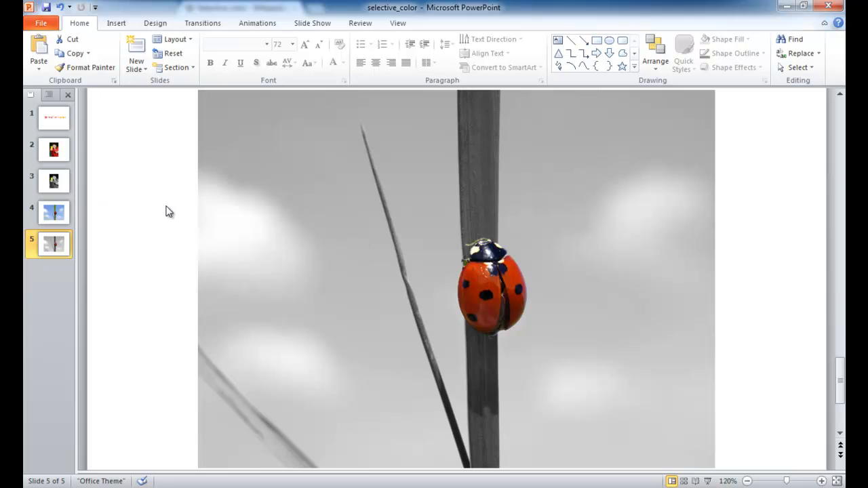
mouse_move(54, 211)
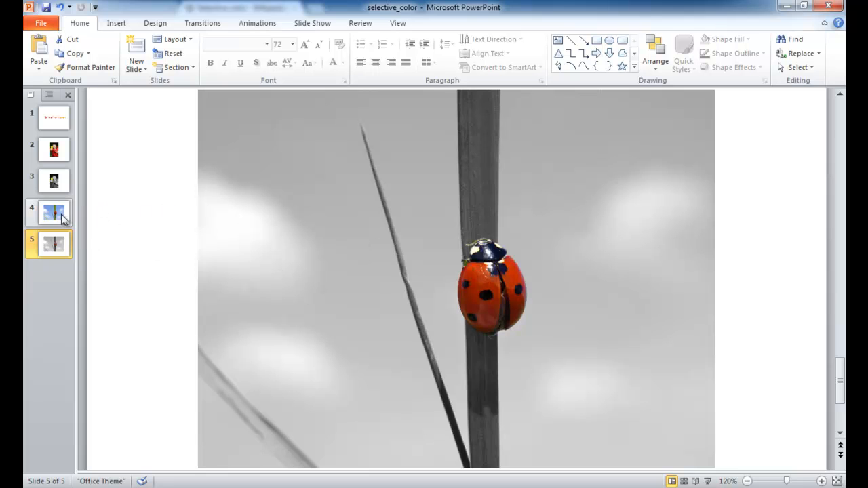
Duplicate the colour ladybug slide twice via Duplicate Slide, giving seven slides
click(54, 211)
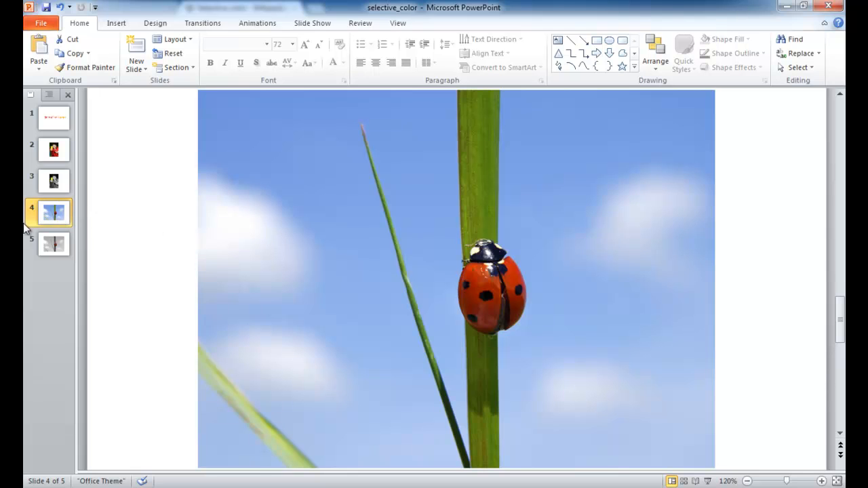
right_click(54, 211)
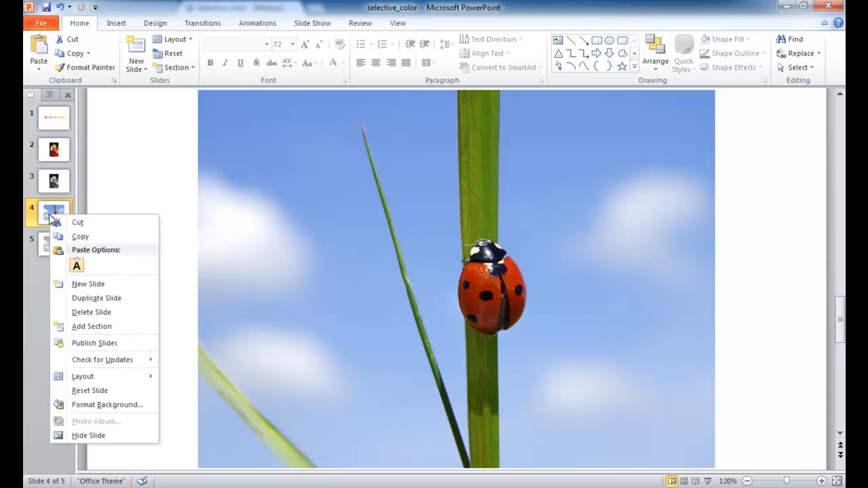
mouse_move(96, 298)
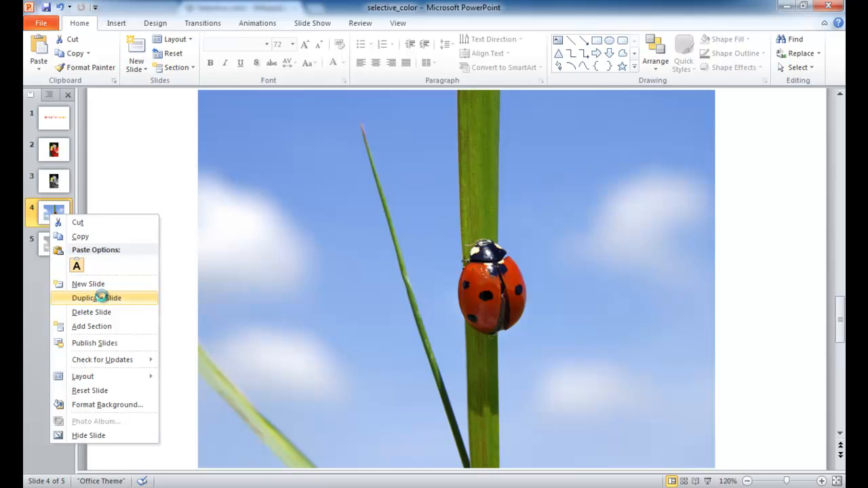
click(95, 298)
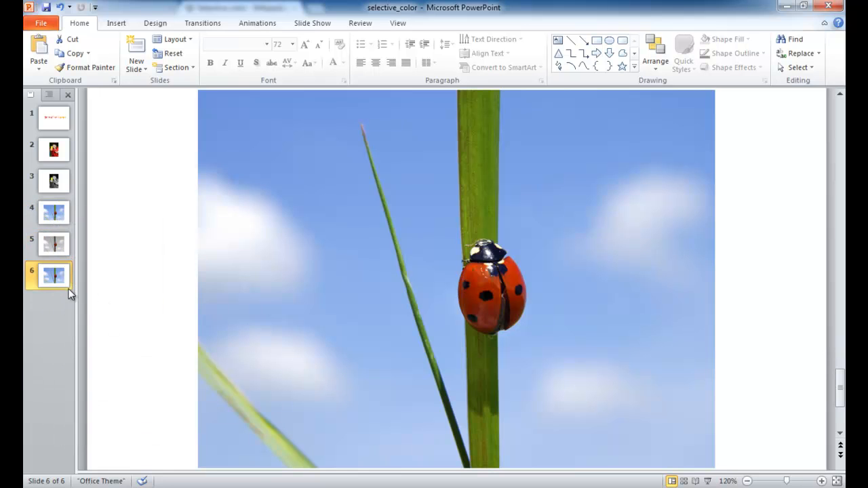
right_click(54, 274)
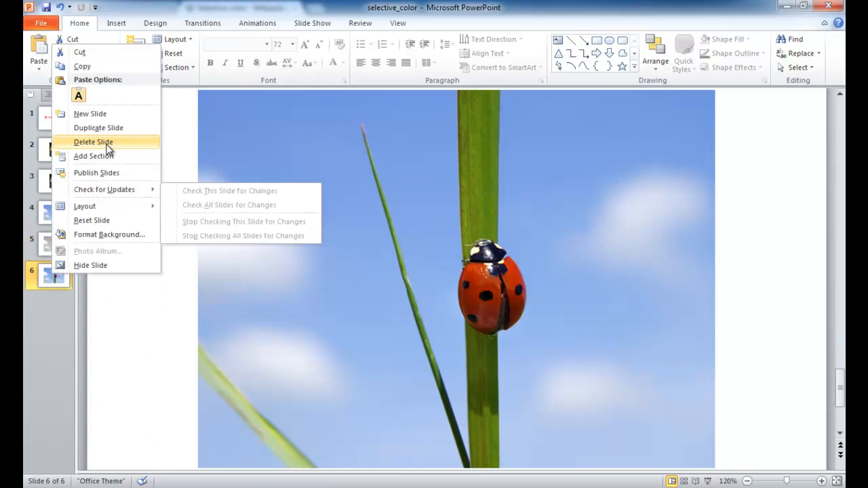
mouse_move(98, 127)
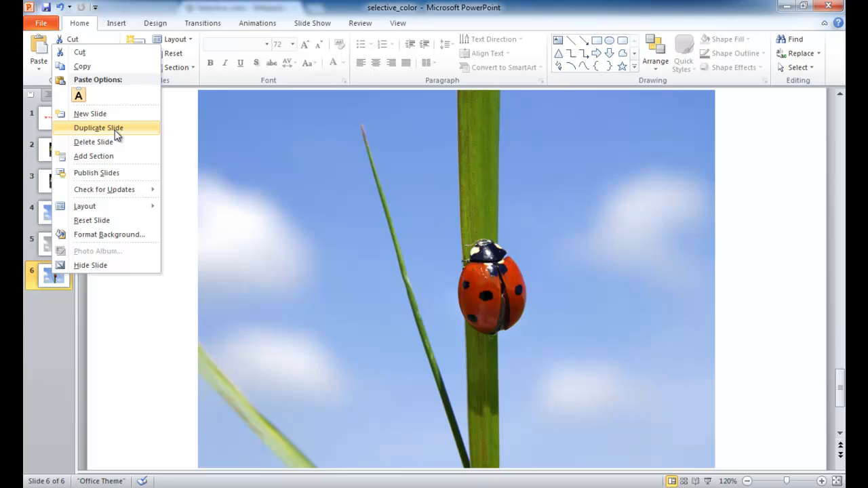
click(97, 127)
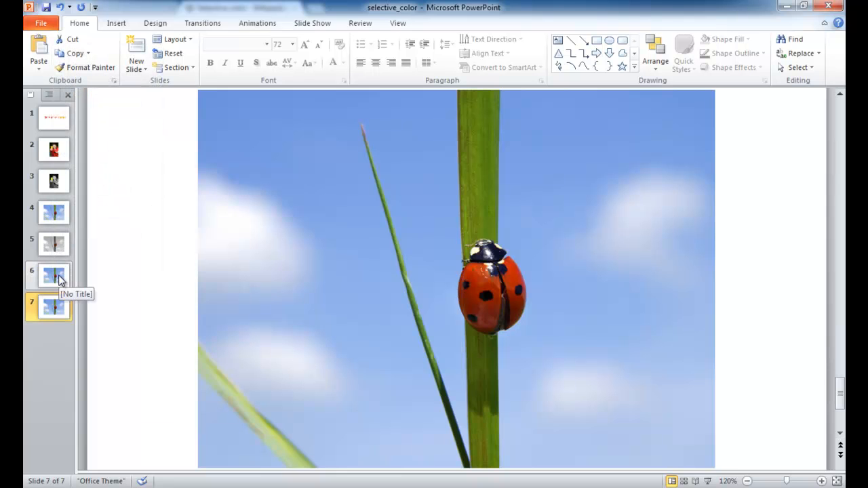
Show slide 6, the first colour ladybug copy
click(54, 274)
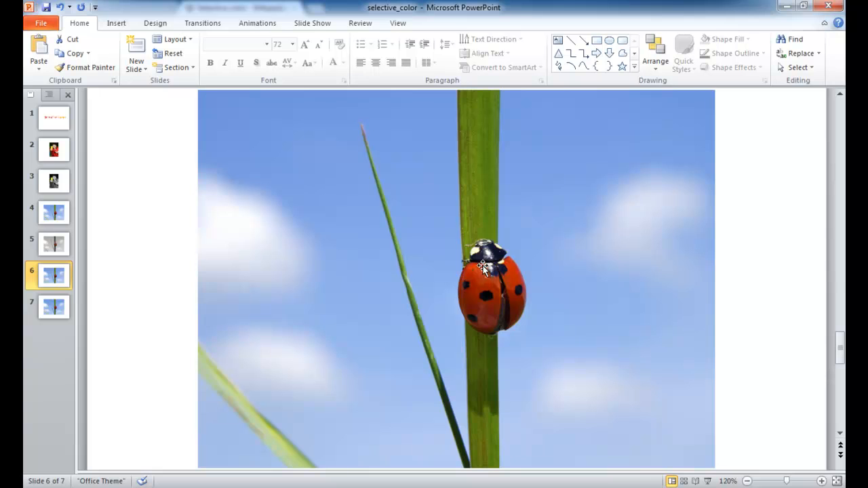
mouse_move(502, 358)
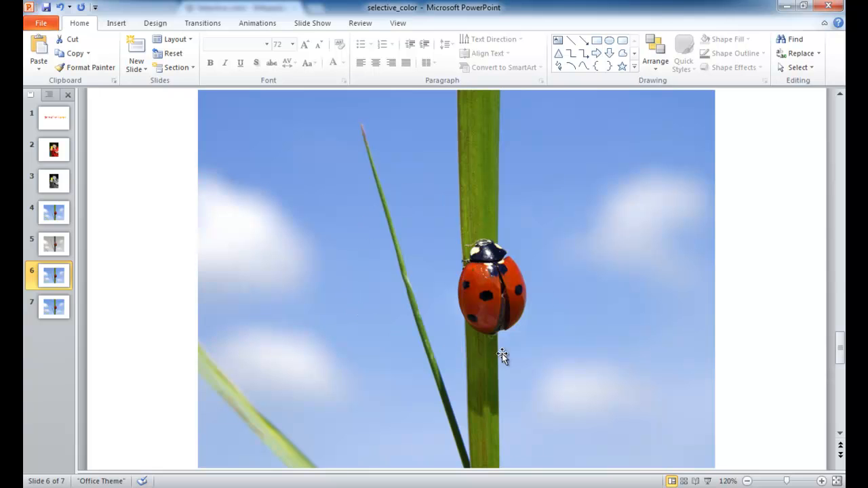
mouse_move(421, 150)
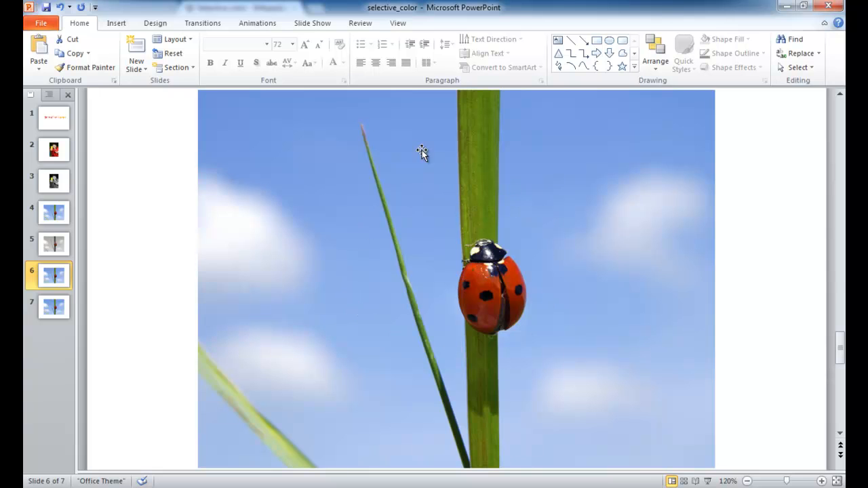
mouse_move(481, 229)
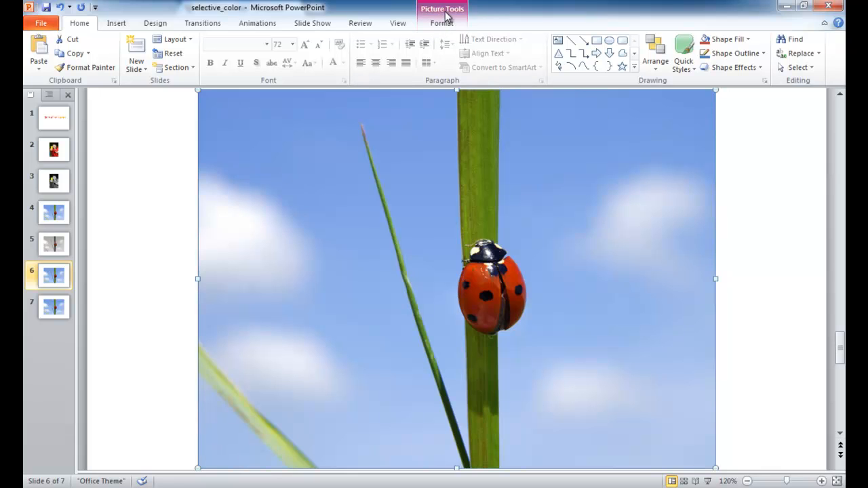
Recolour the slide 6 ladybug photo to Grayscale from the picture Color options
click(442, 22)
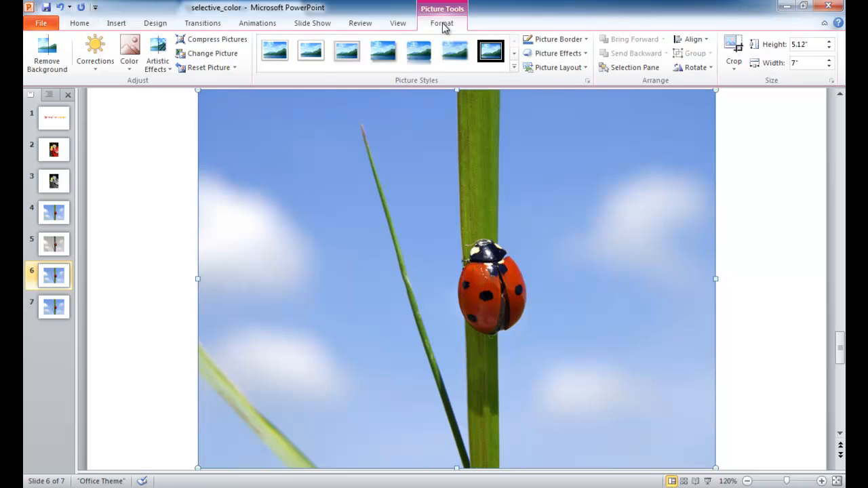
click(129, 55)
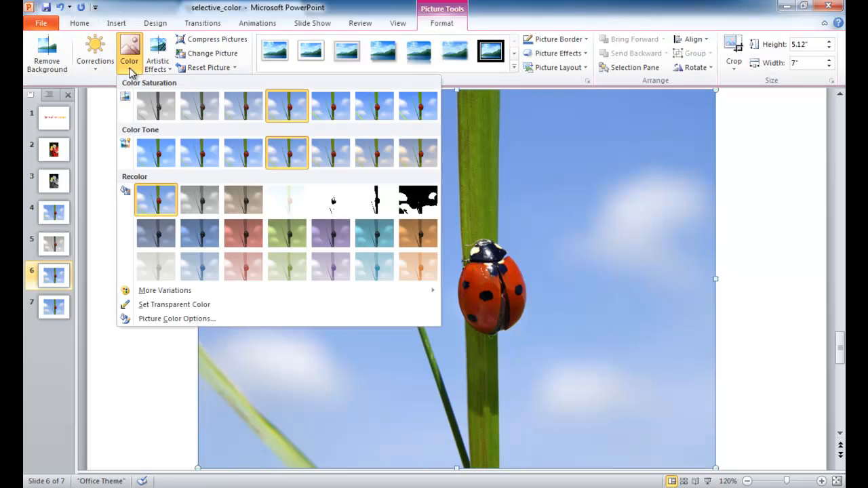
mouse_move(154, 106)
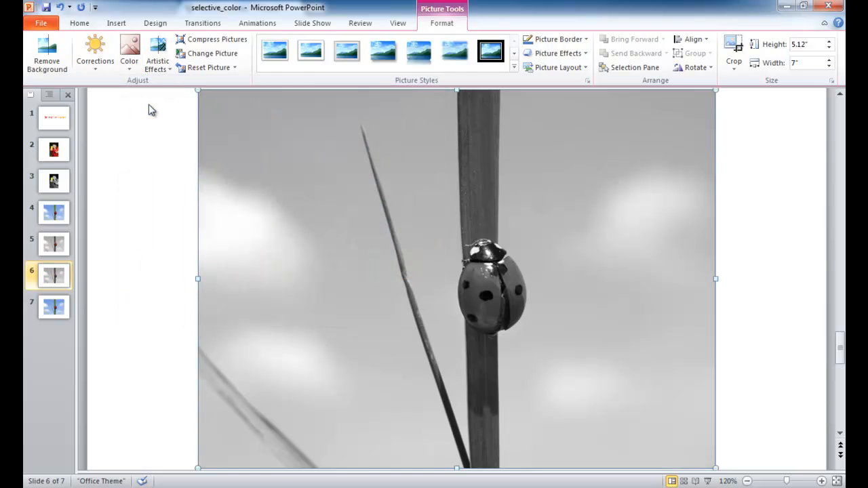
mouse_move(92, 320)
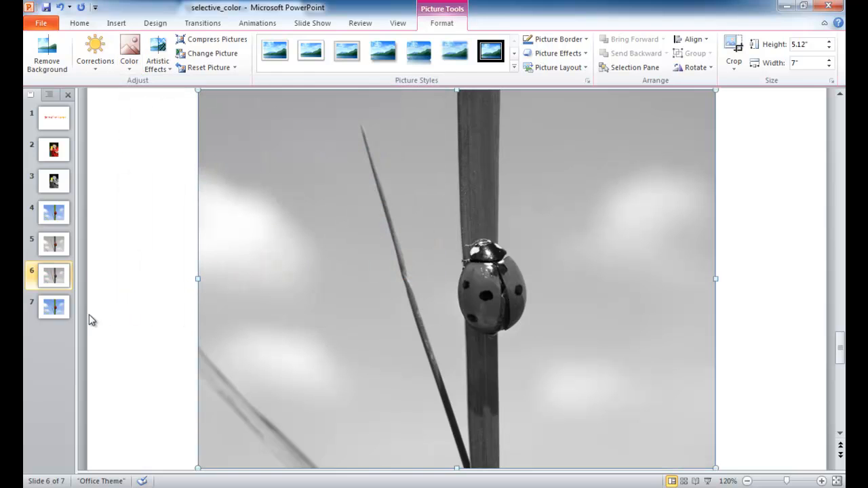
Switch to slide 7, the remaining full-colour ladybug copy
click(53, 306)
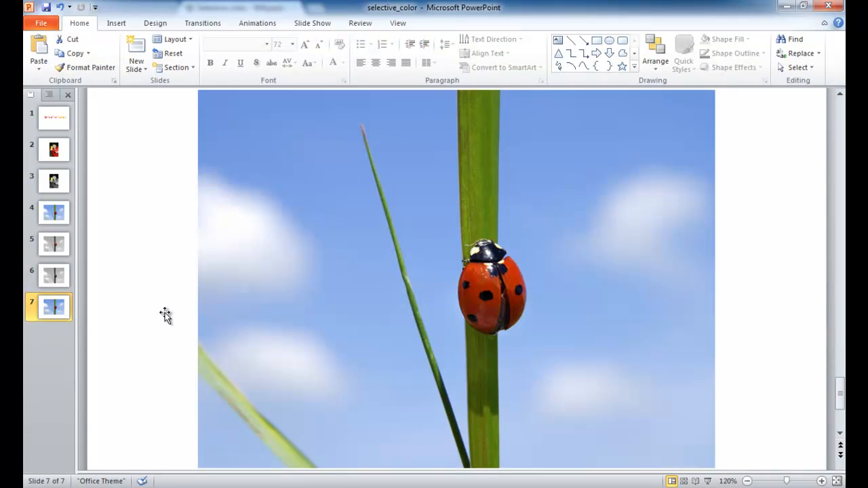
mouse_move(507, 354)
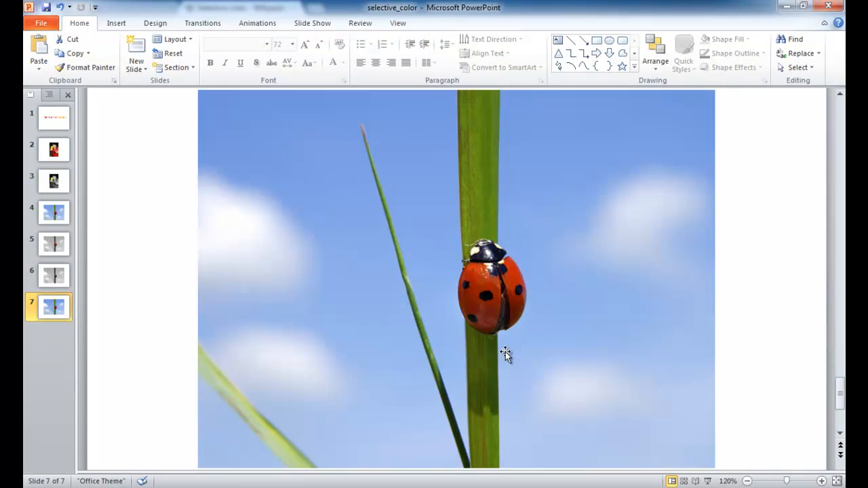
mouse_move(458, 244)
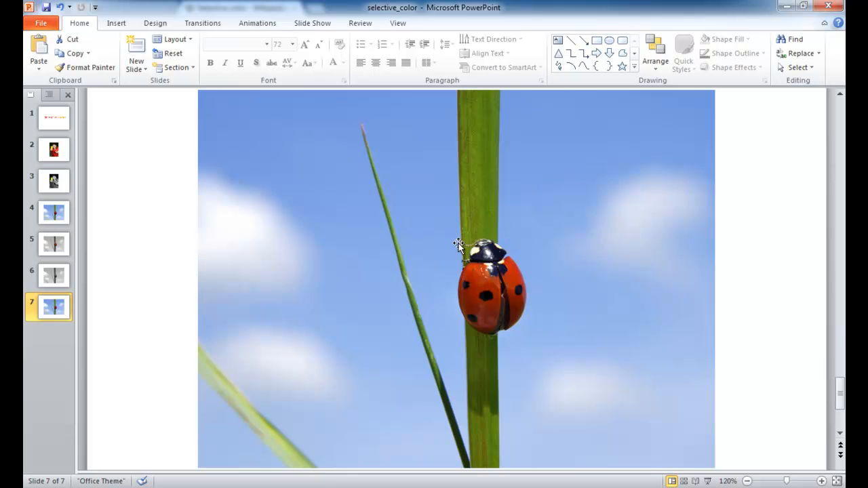
mouse_move(585, 246)
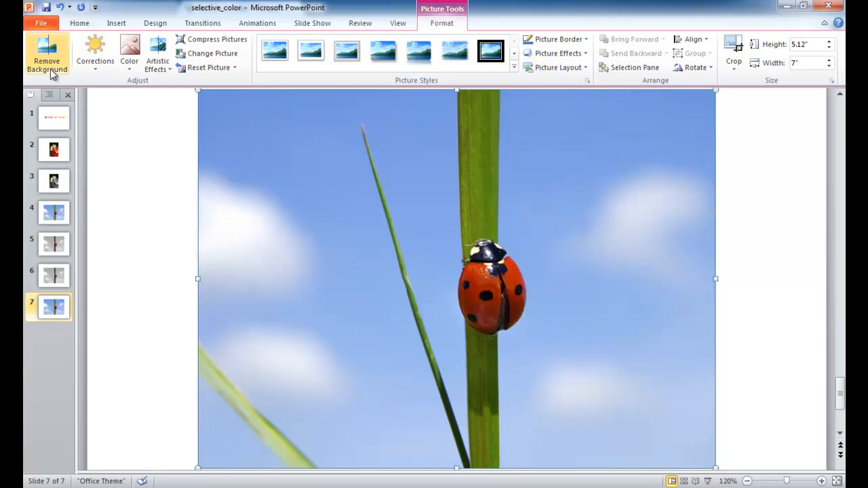
mouse_move(46, 54)
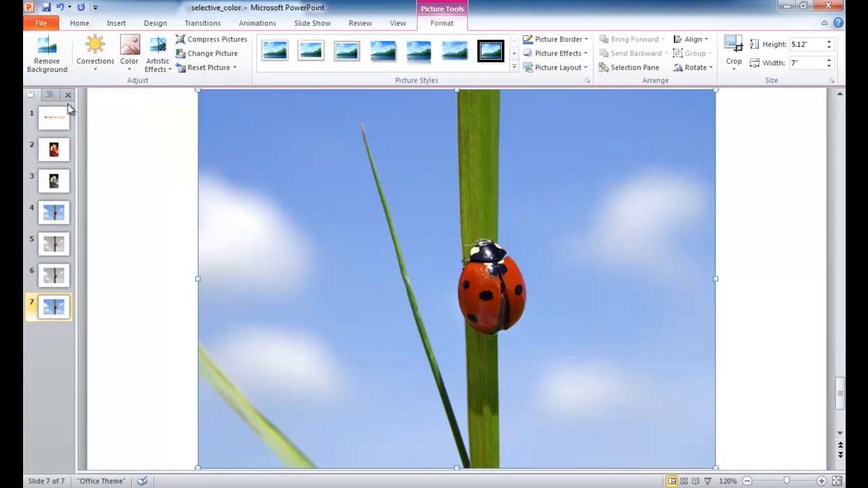
Start Remove Background and tighten the kept area around the ladybug only
click(46, 54)
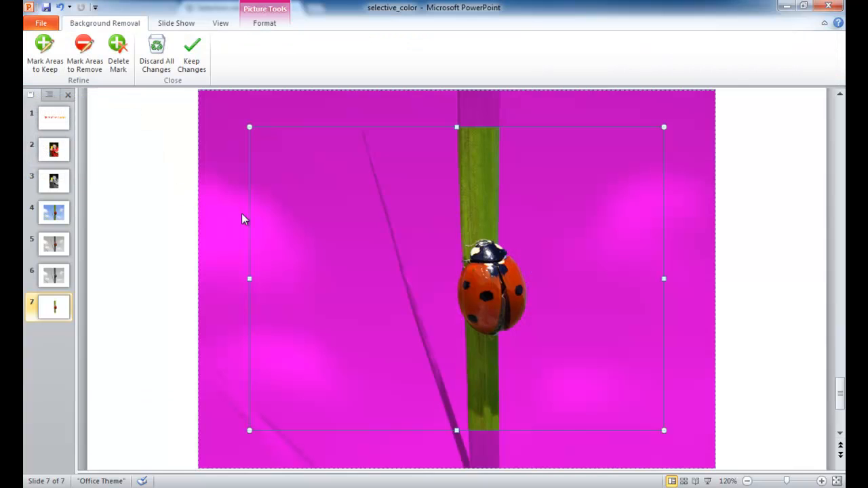
mouse_move(446, 158)
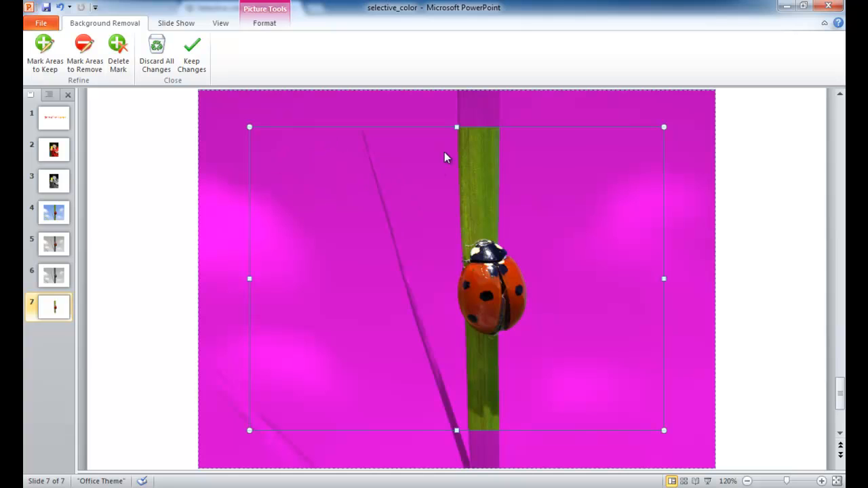
mouse_move(274, 178)
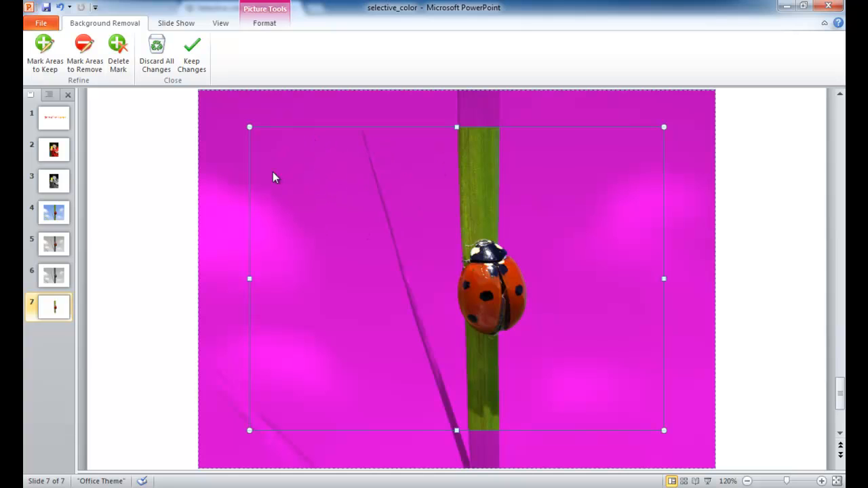
mouse_move(269, 138)
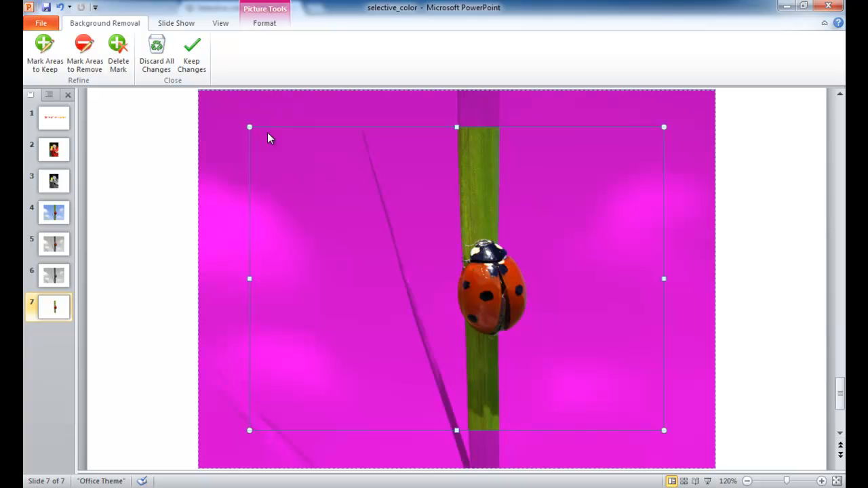
mouse_move(252, 127)
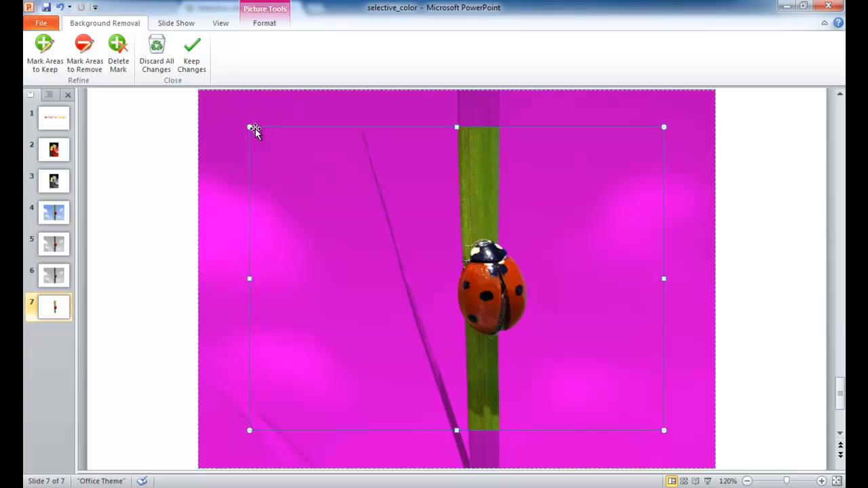
drag(414, 216, 664, 432)
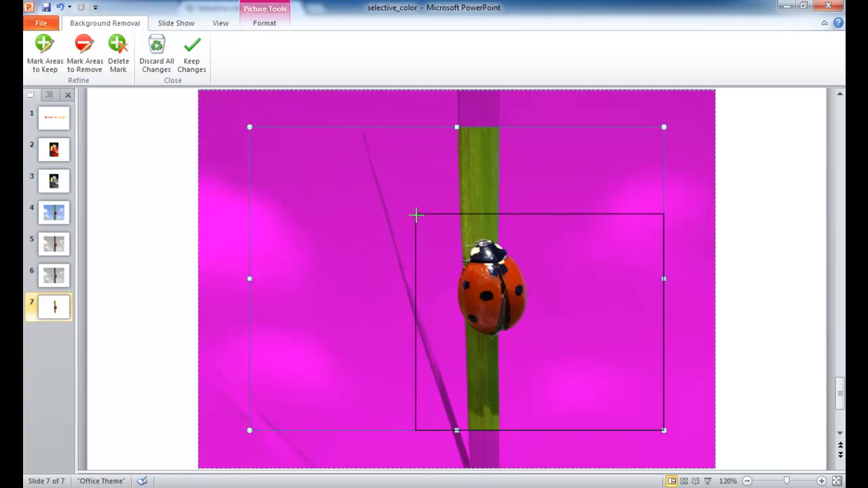
drag(415, 215, 450, 236)
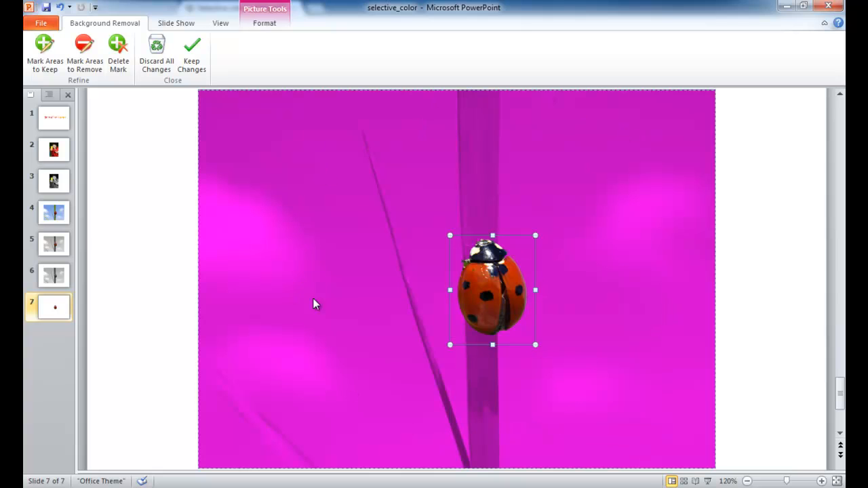
mouse_move(322, 215)
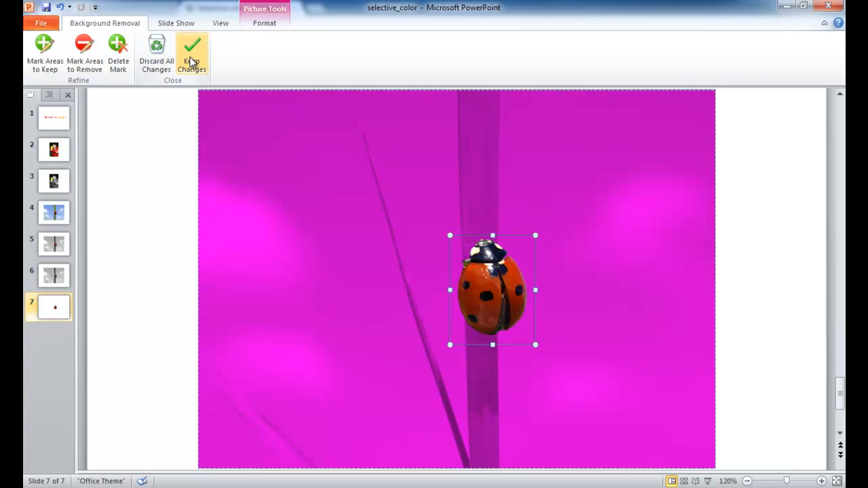
Keep the background-removal changes and paste the cut-out ladybug onto slide 6
click(191, 54)
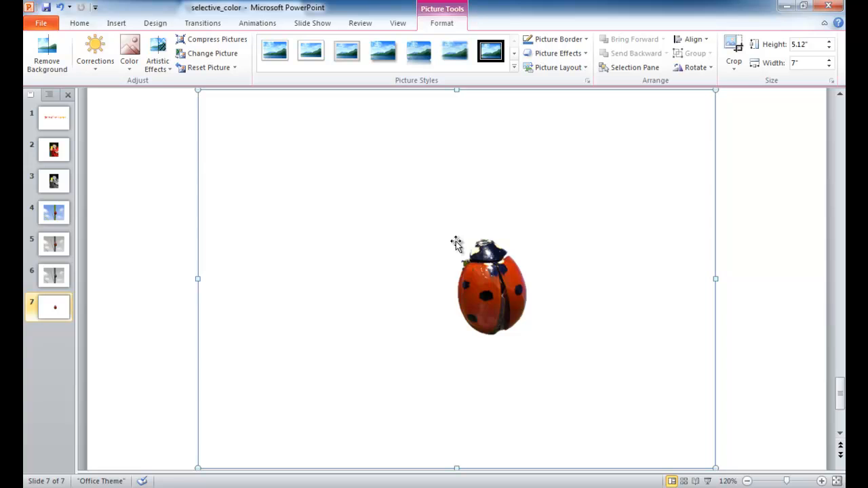
mouse_move(364, 185)
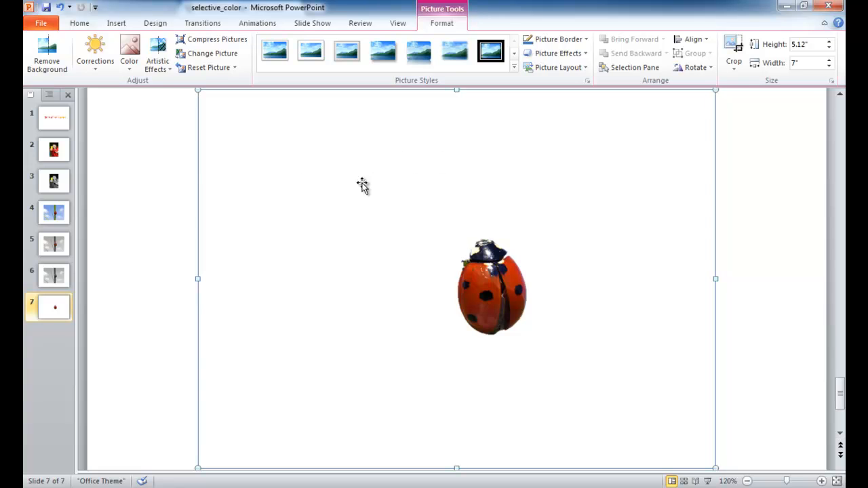
mouse_move(526, 206)
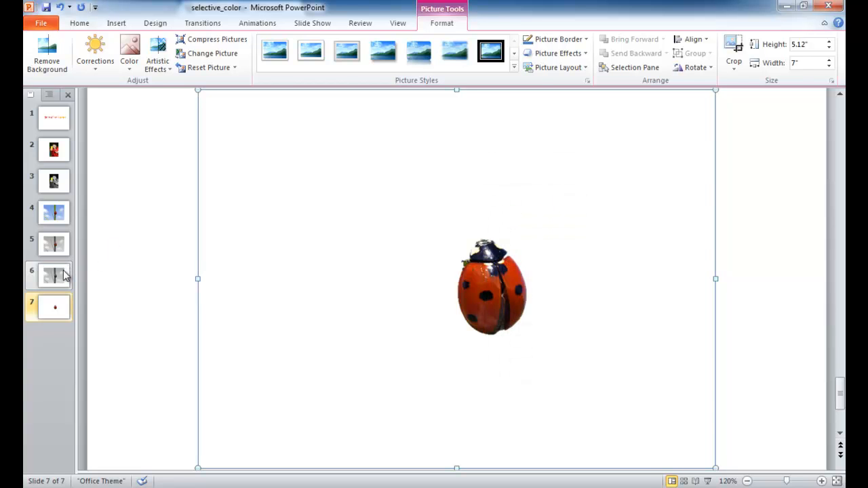
right_click(54, 274)
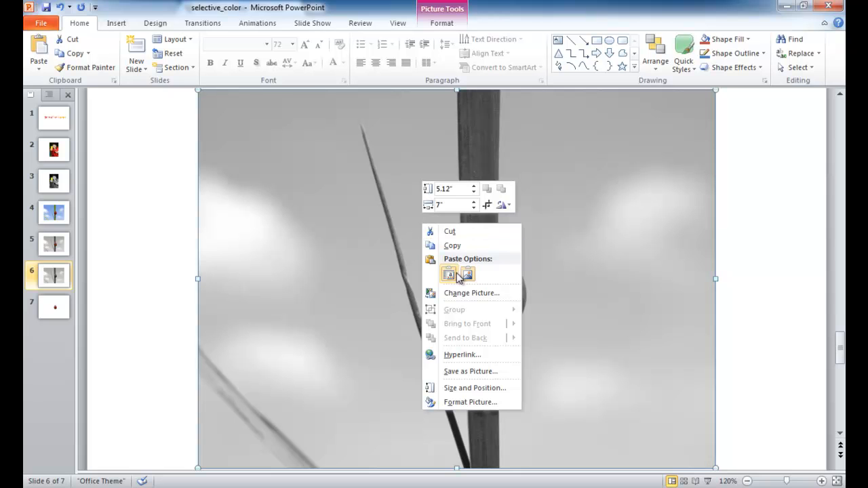
click(449, 273)
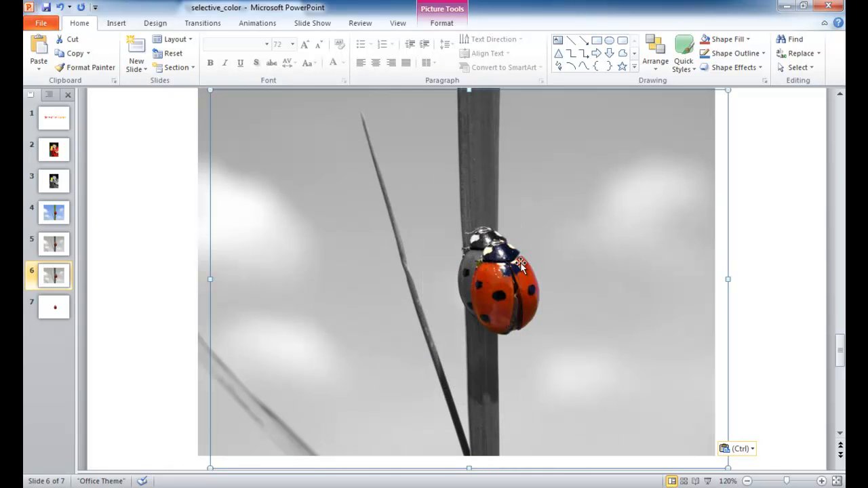
mouse_move(556, 261)
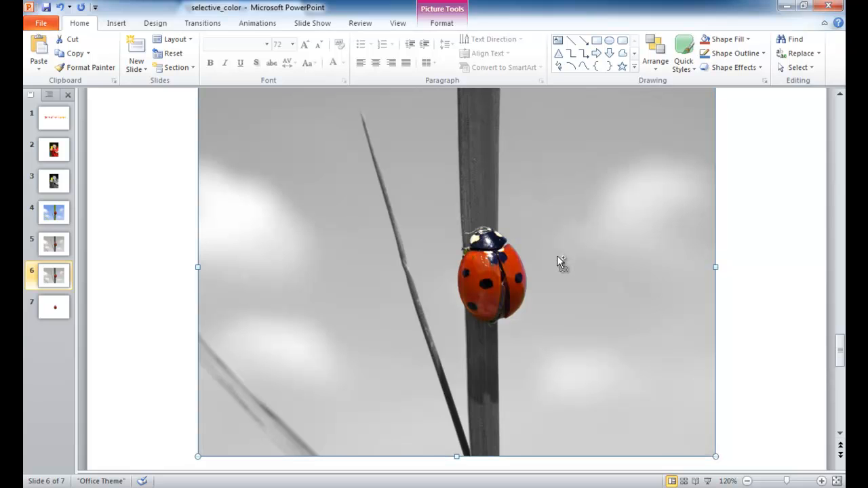
mouse_move(557, 258)
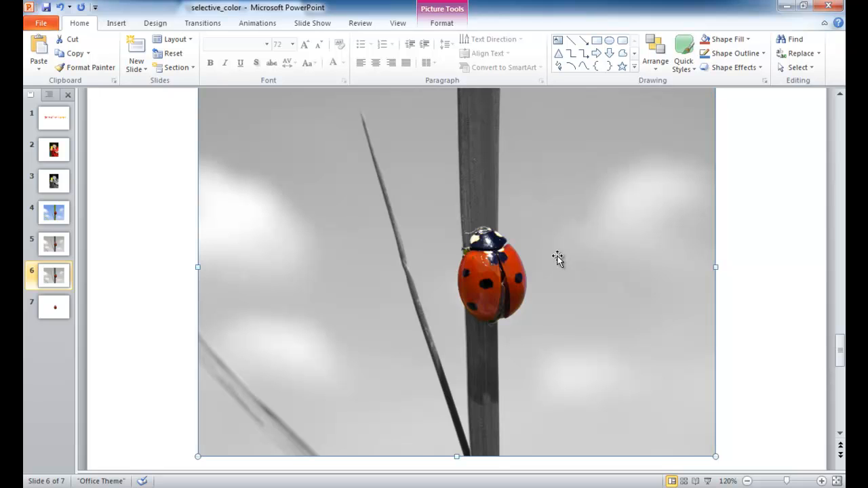
mouse_move(377, 255)
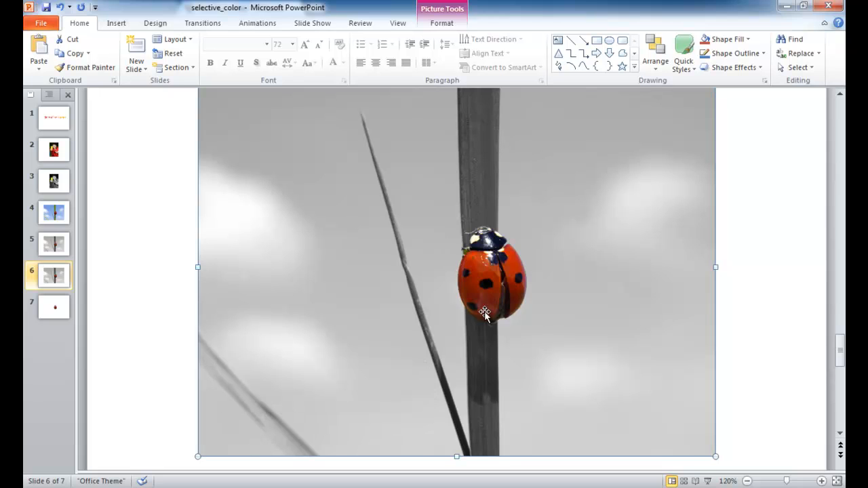
mouse_move(493, 165)
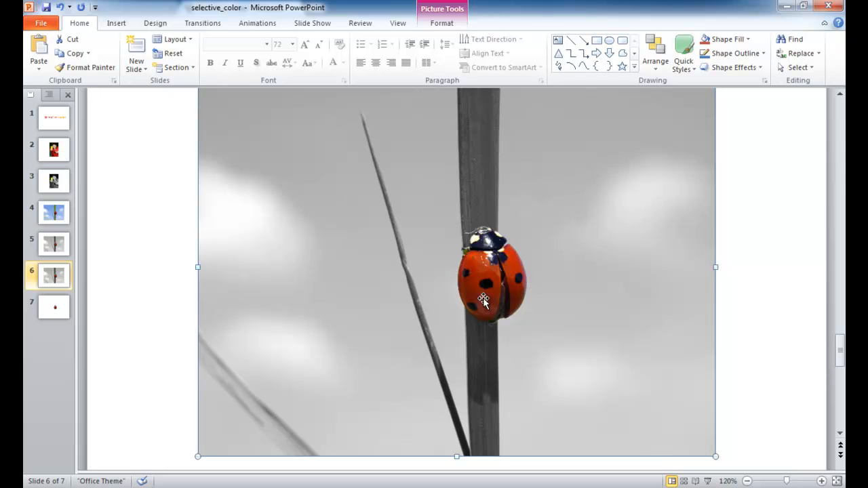
Deselect to view the finished grey photo with only the ladybug in red
click(781, 304)
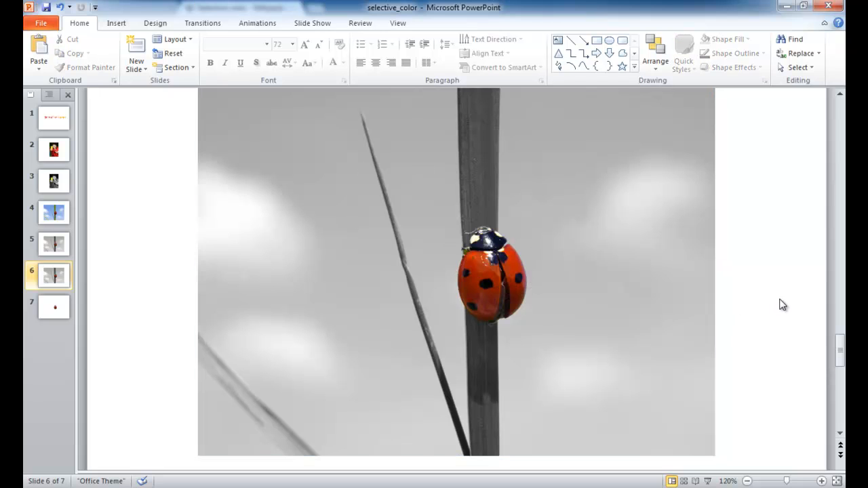